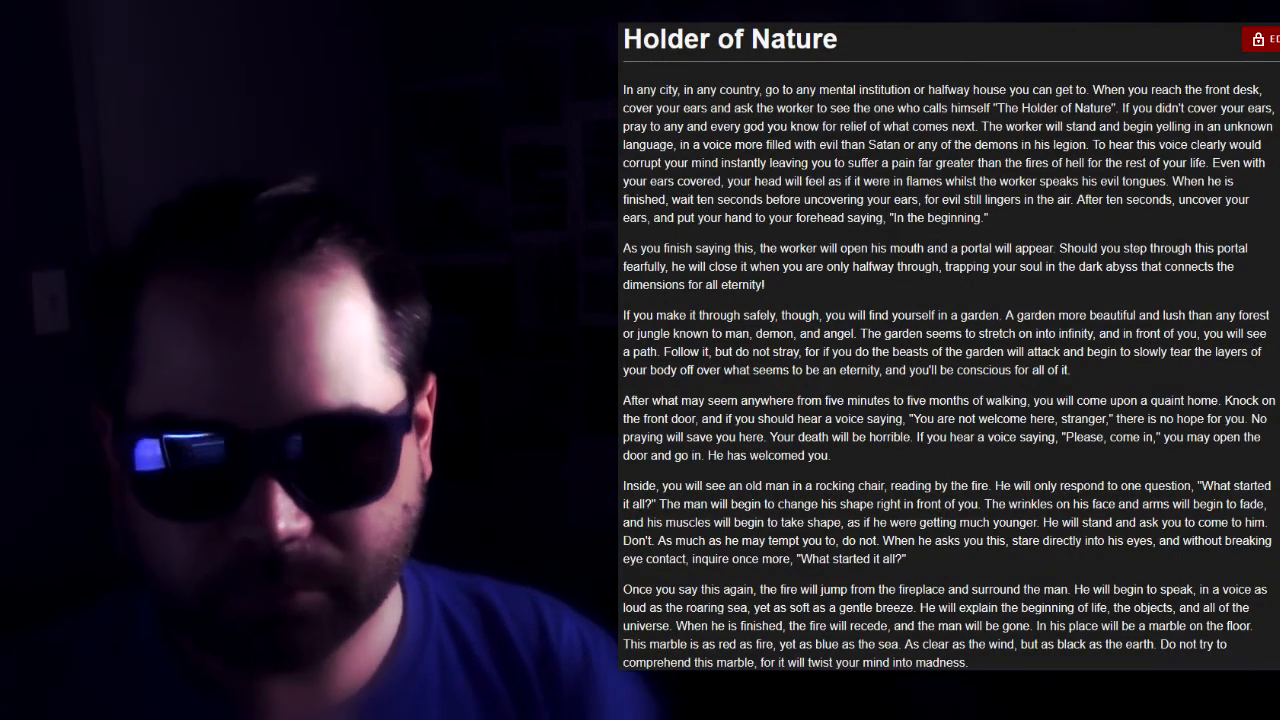
scroll("down", 3)
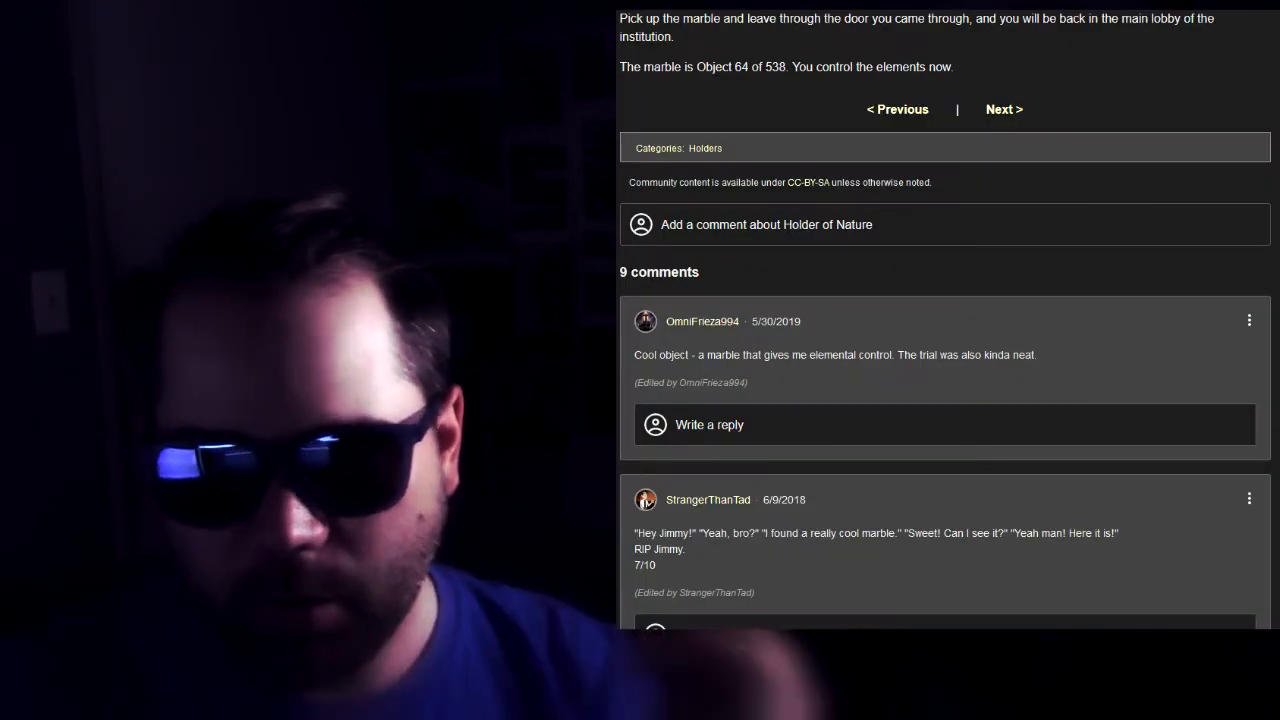